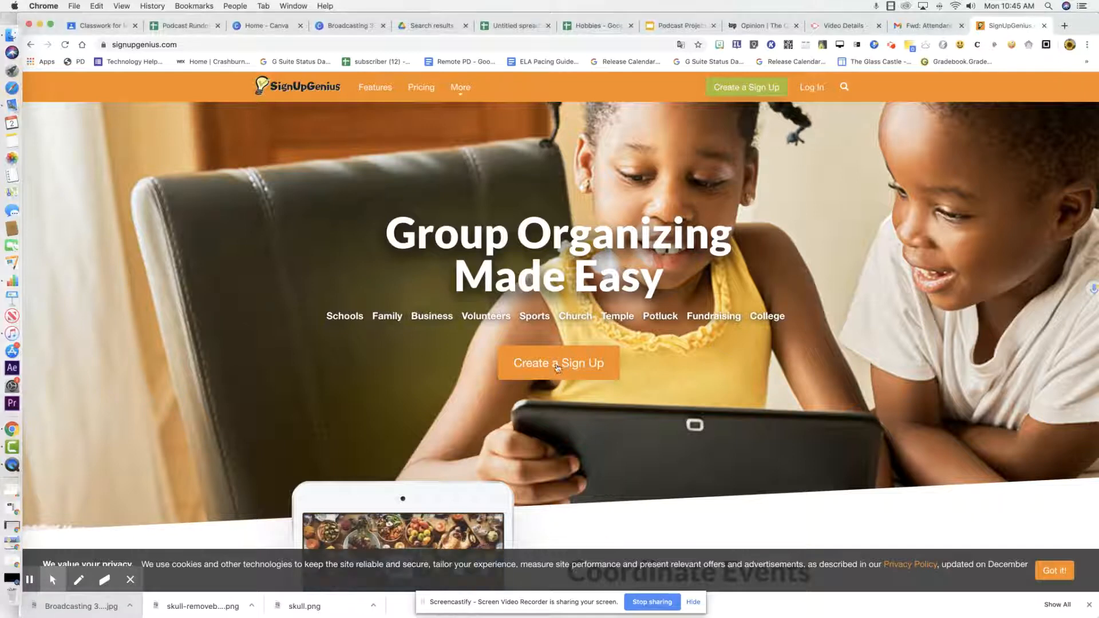
Step: Start a new account registration from the SignUpGenius homepage via 'Create a Sign Up'
click(557, 363)
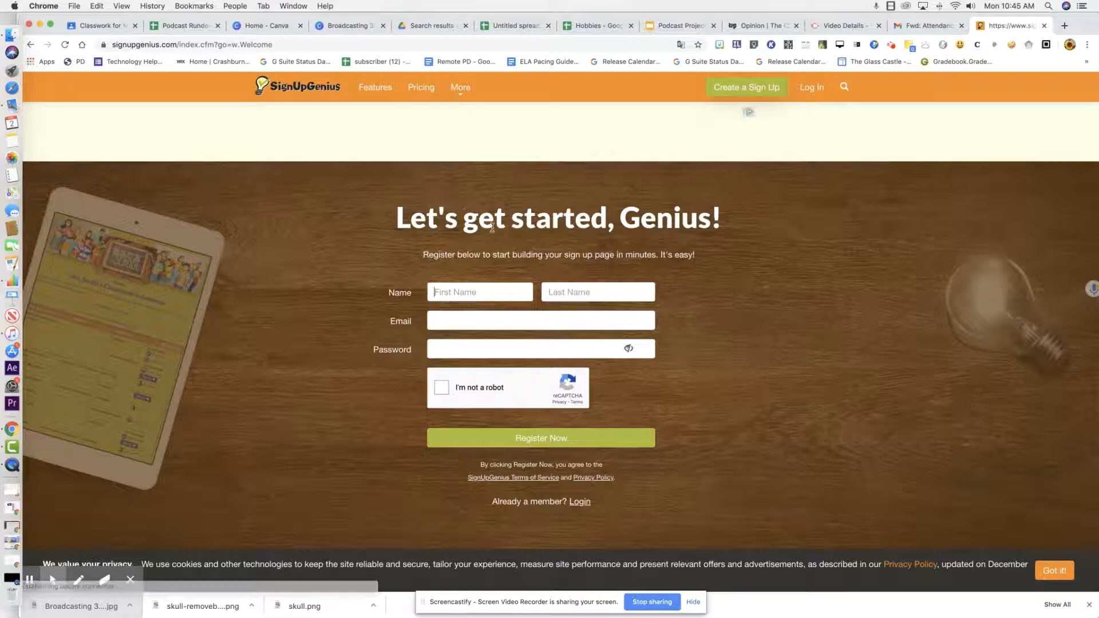
Step: Autofill name and email, correct the email to the work address, pass reCAPTCHA and submit the registration
click(480, 292)
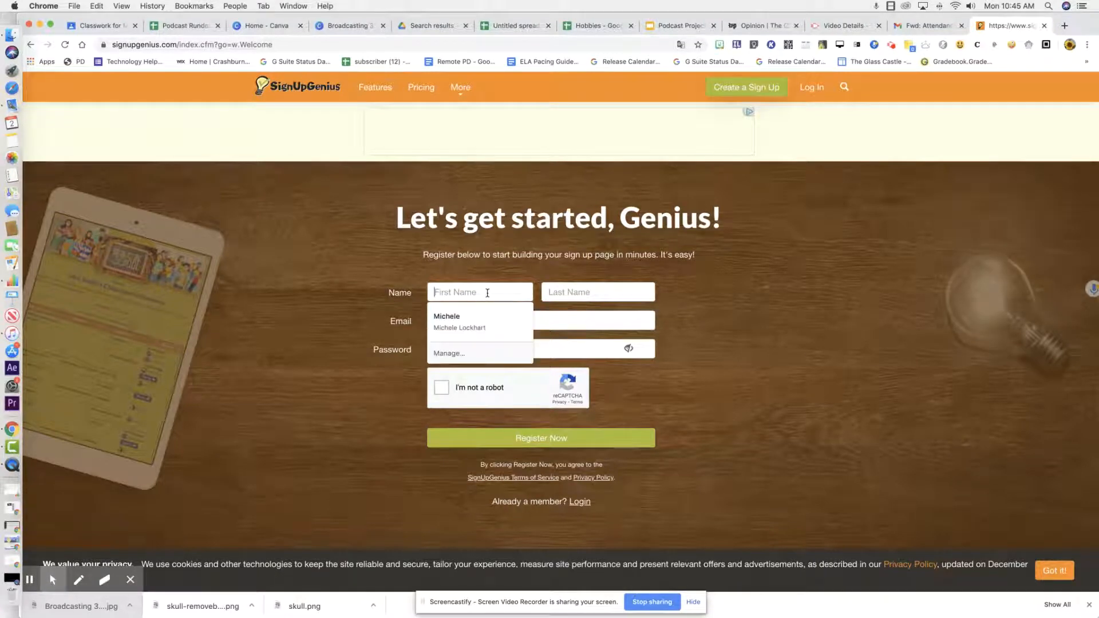
click(459, 322)
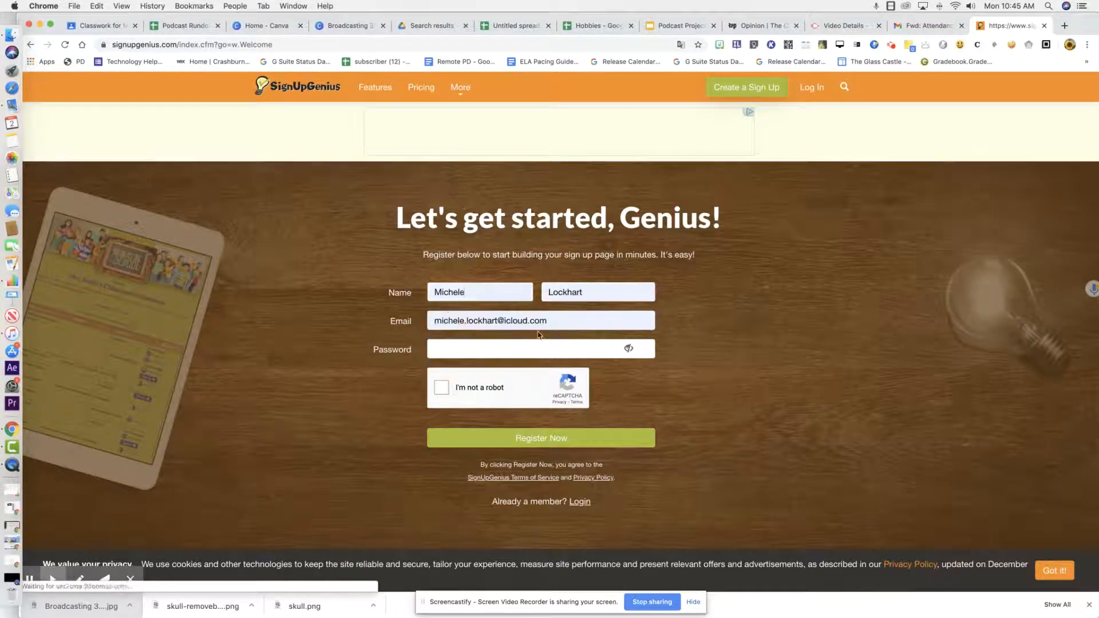
click(539, 321)
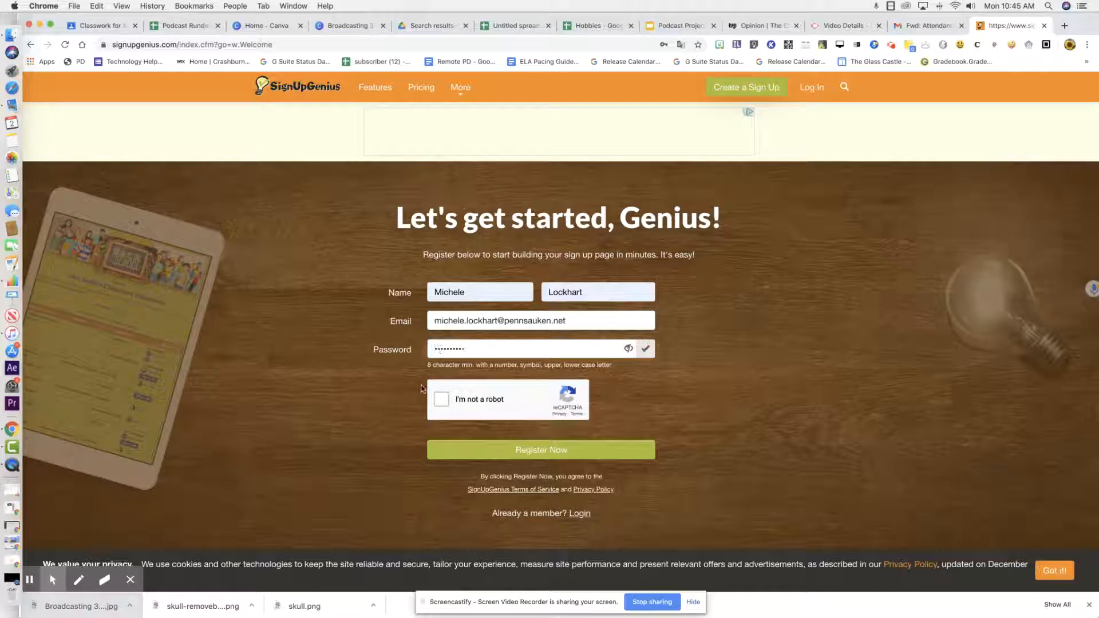
click(442, 399)
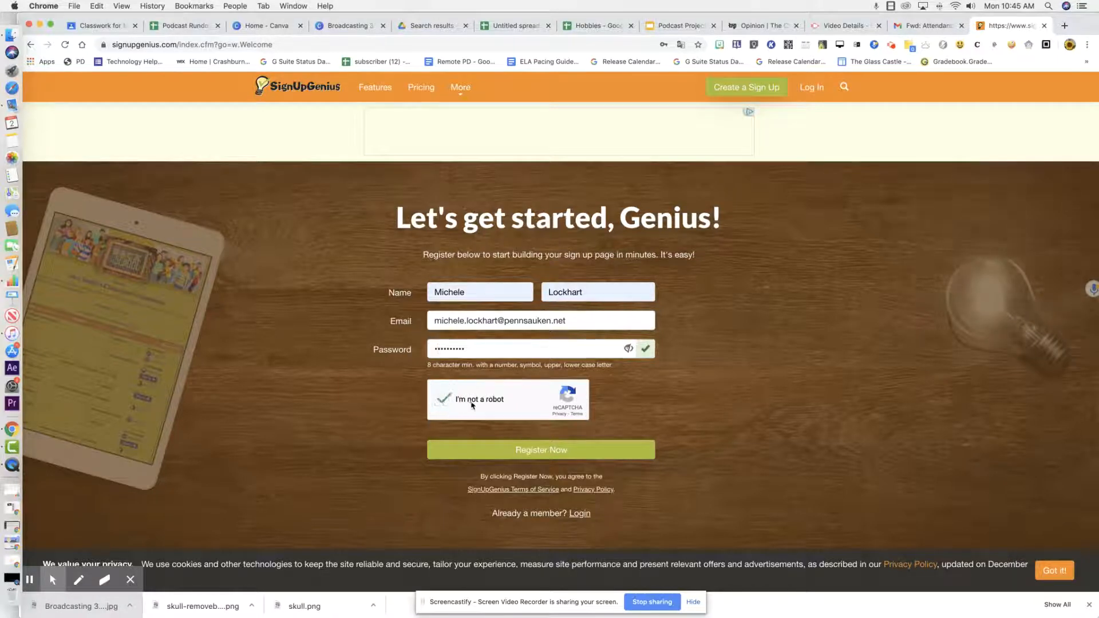
click(541, 449)
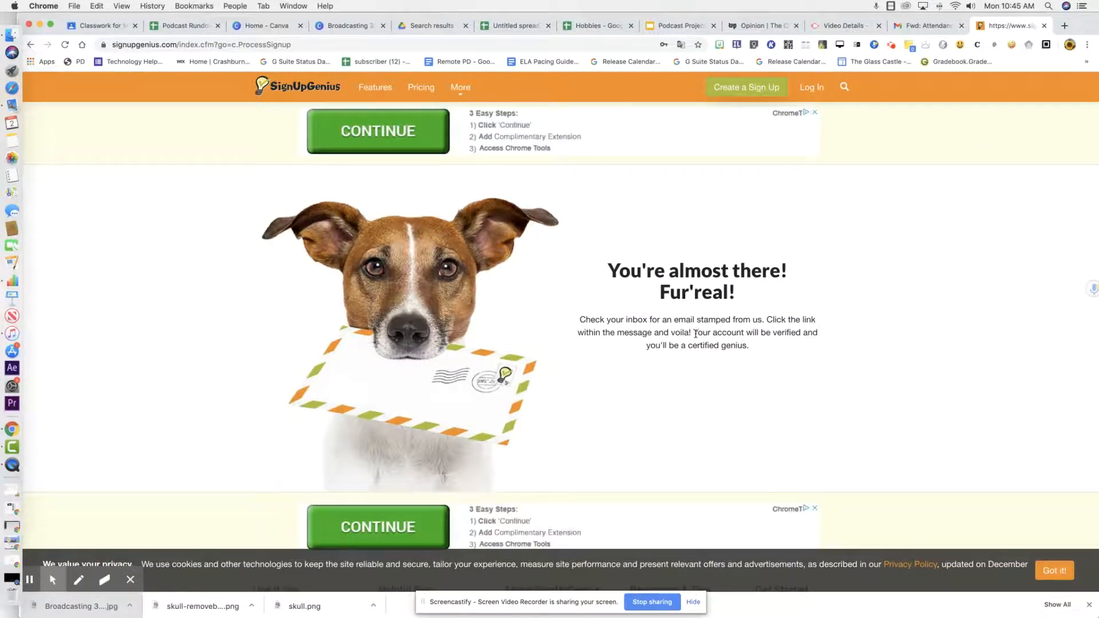
mouse_move(750, 372)
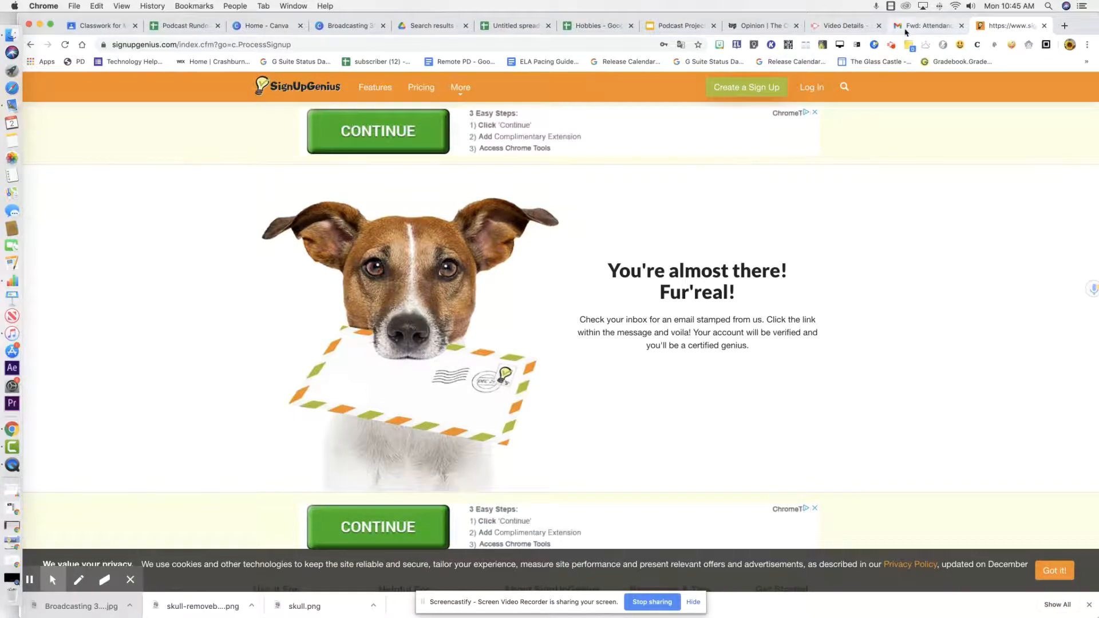
Step: Activate the new account from the SignUpGenius welcome email in the Gmail inbox
click(922, 26)
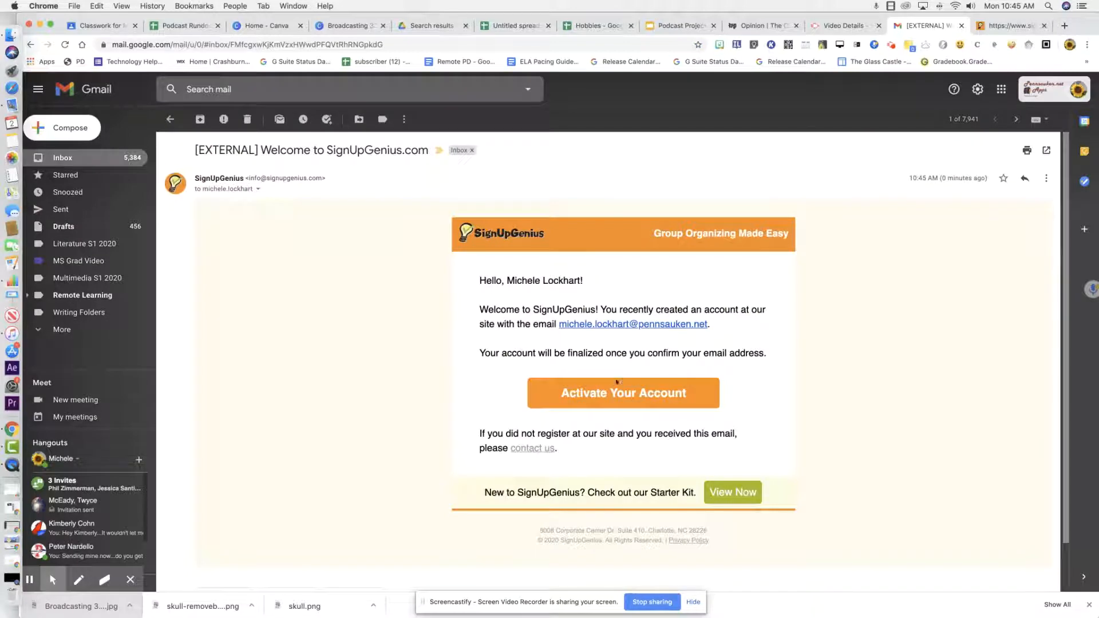
click(623, 393)
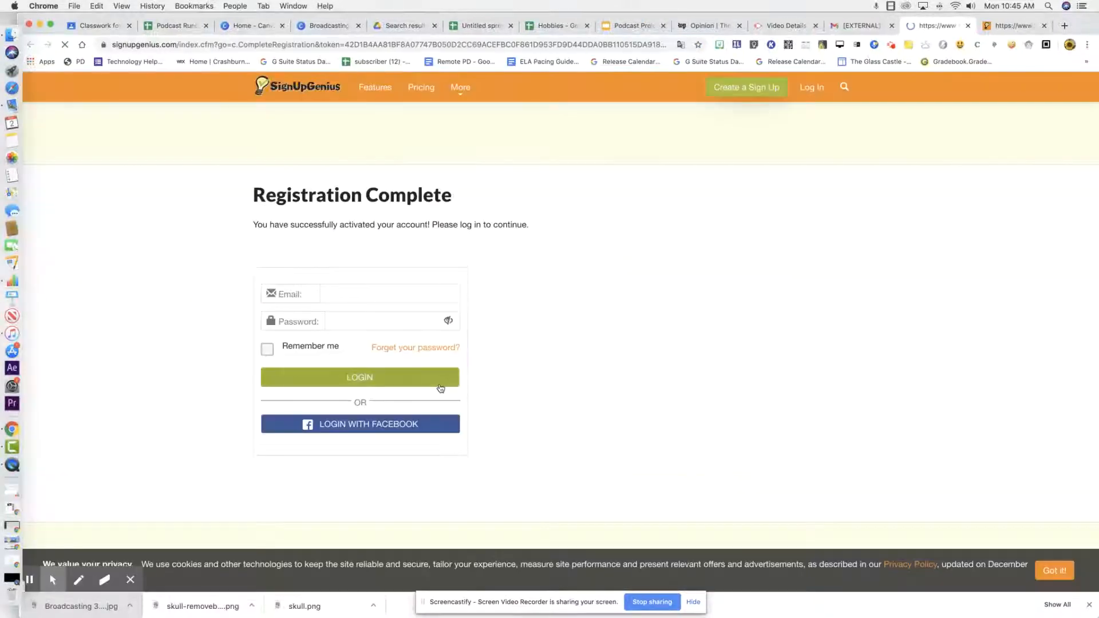